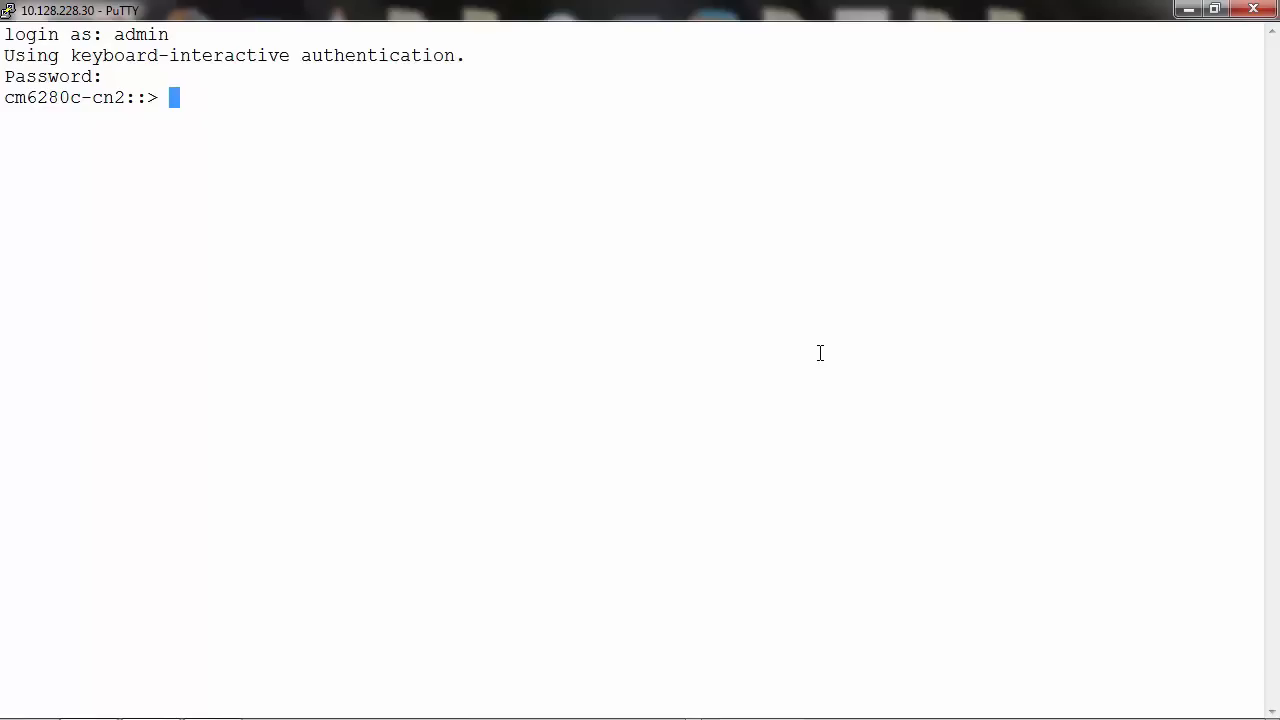
# Run 'core show' to list the saved core dumps on the cluster.
pyautogui.write('c')
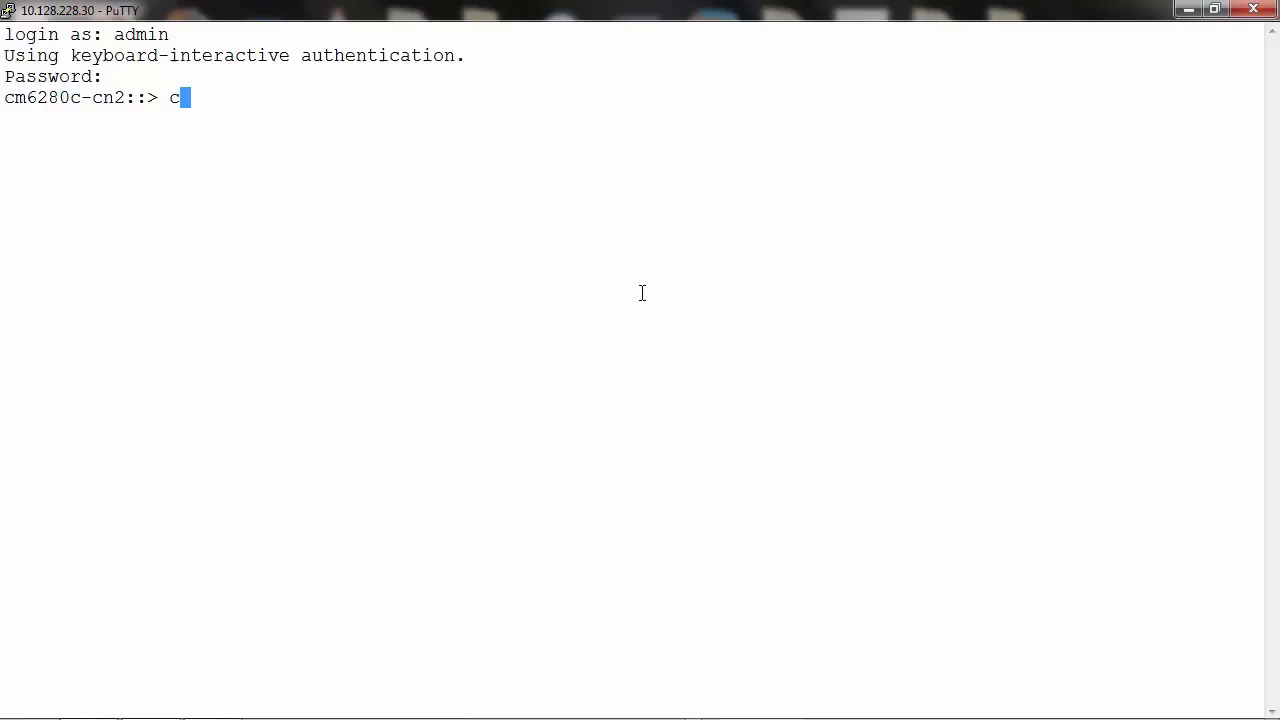
pyautogui.write('ore show')
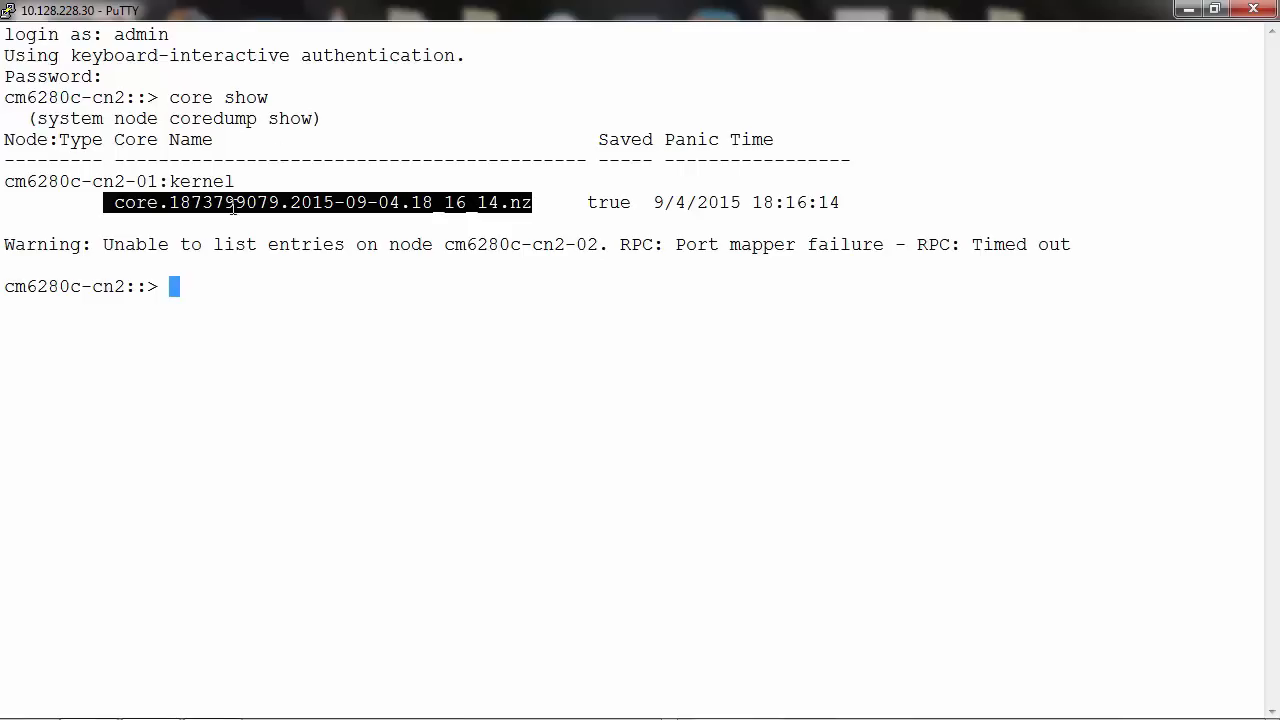
# Type 'autosupport invoke-core-upload -core-filename' with core.1873799079.2015-09-04.18_16_14.nz.
pyautogui.write('autosupport')
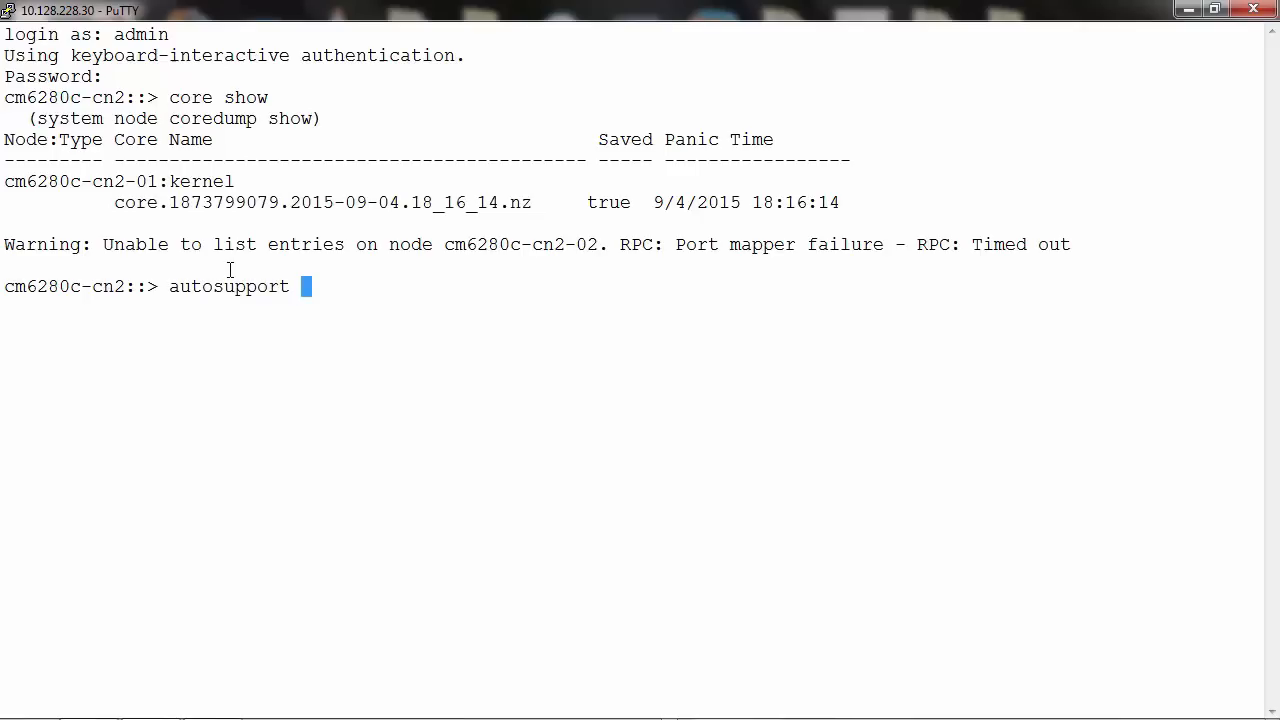
pyautogui.write('invok')
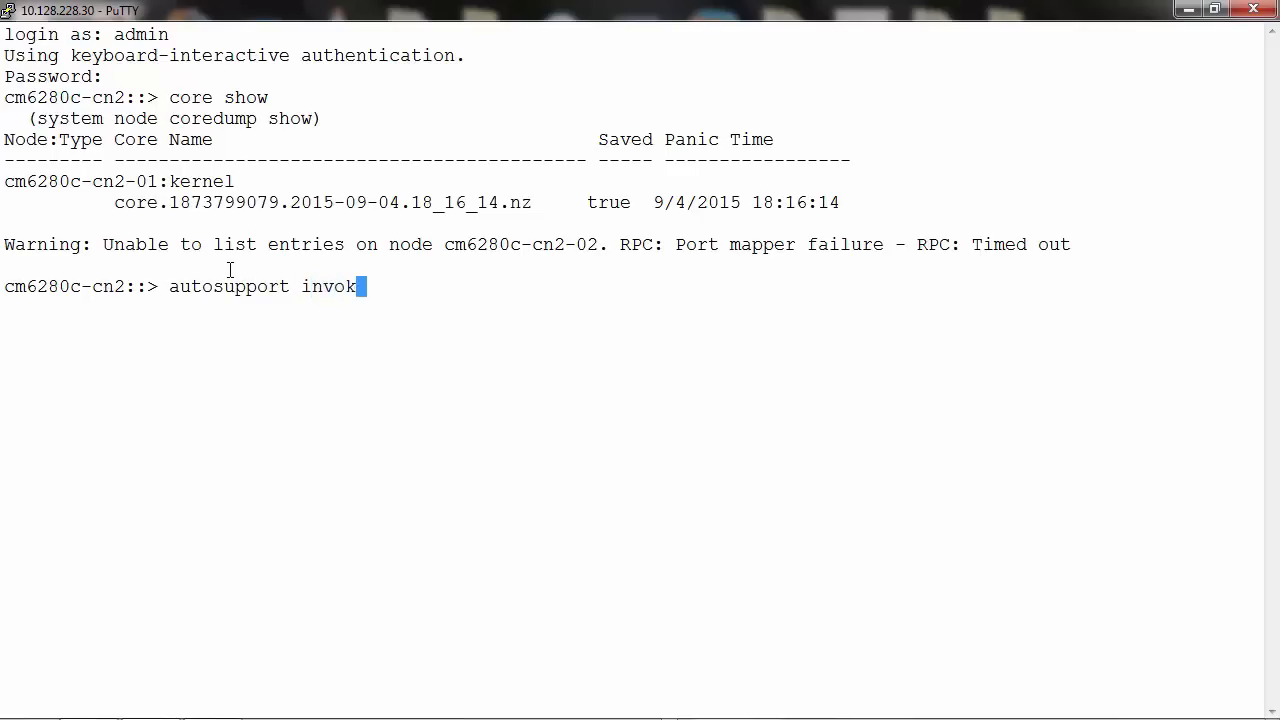
pyautogui.write('e-co')
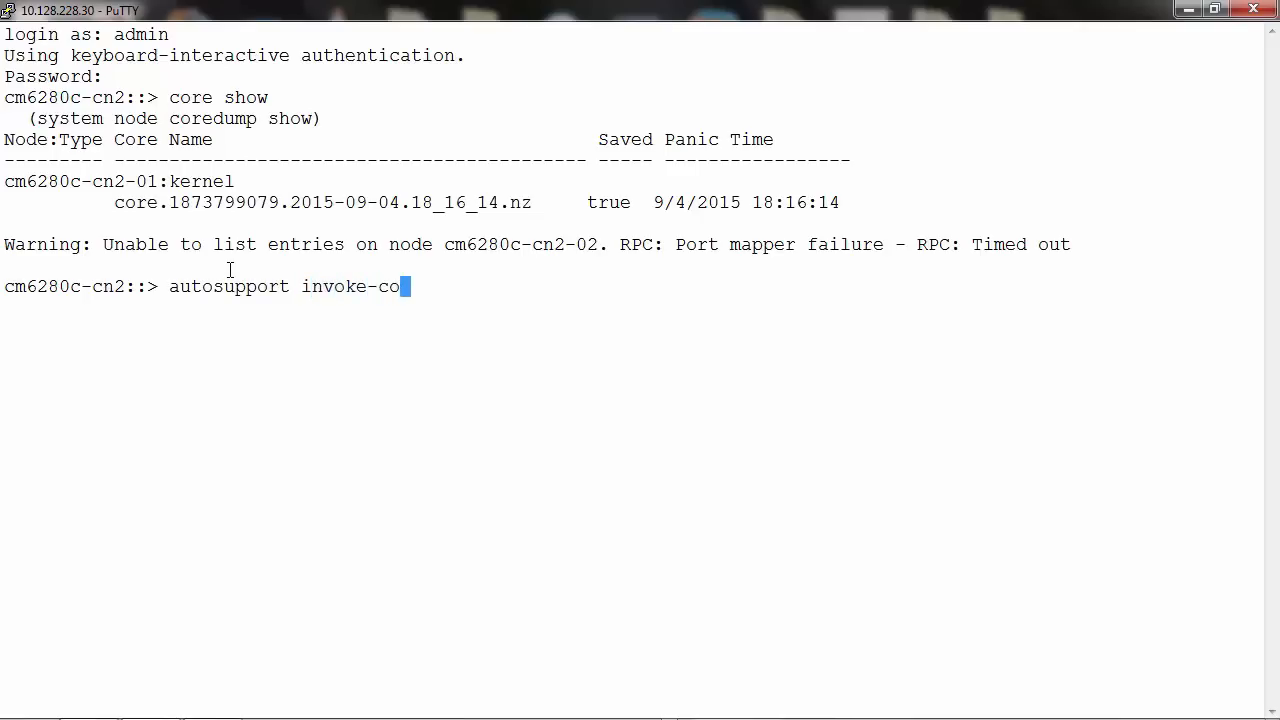
pyautogui.write('re-upload')
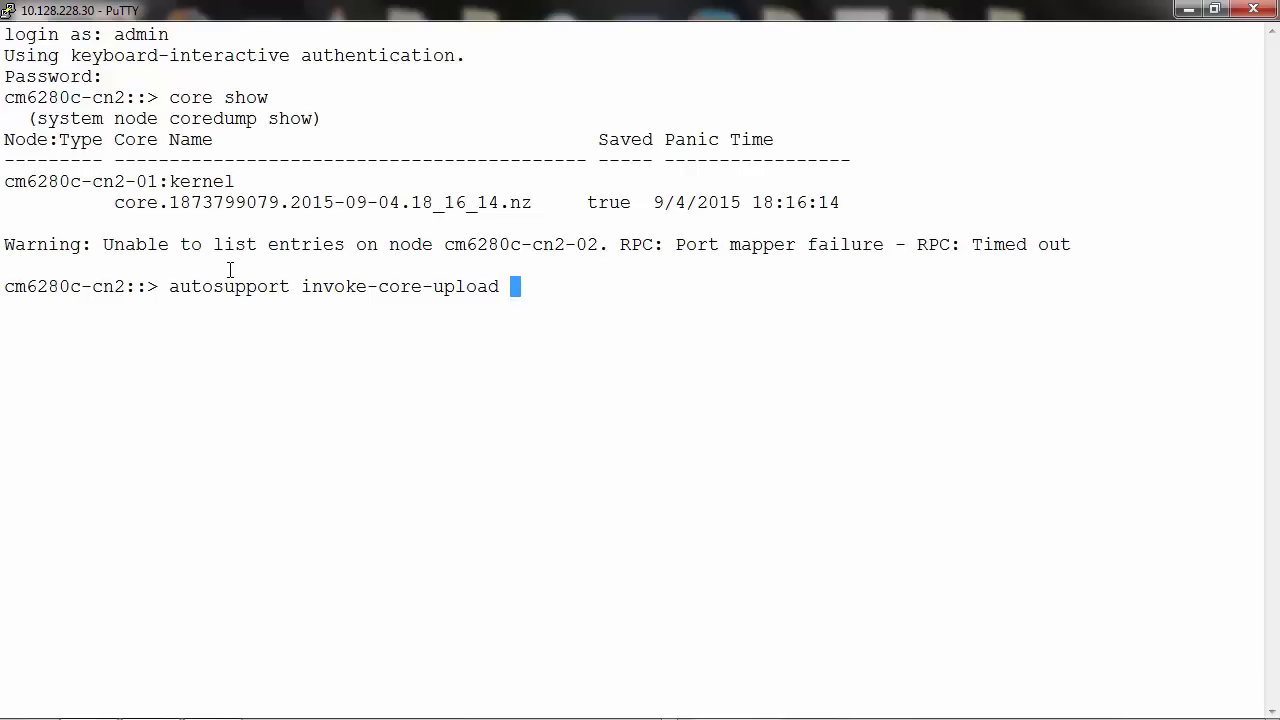
pyautogui.write('-core')
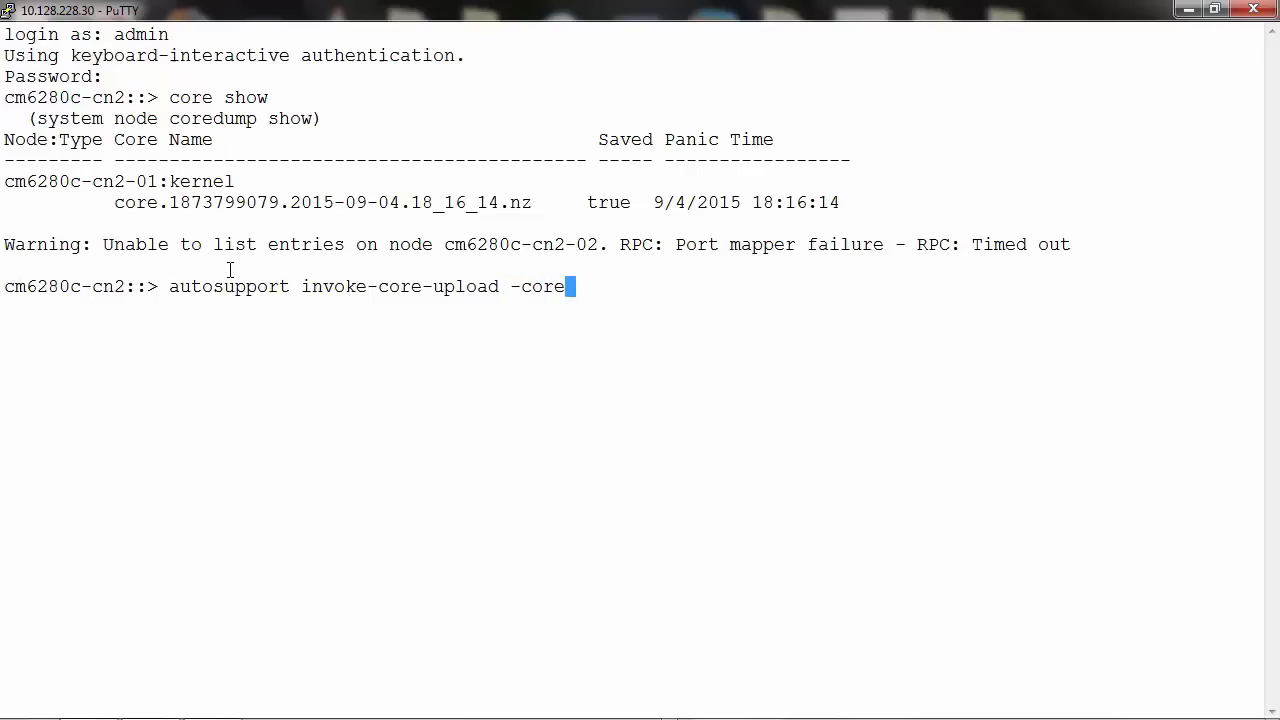
pyautogui.write('-fil')
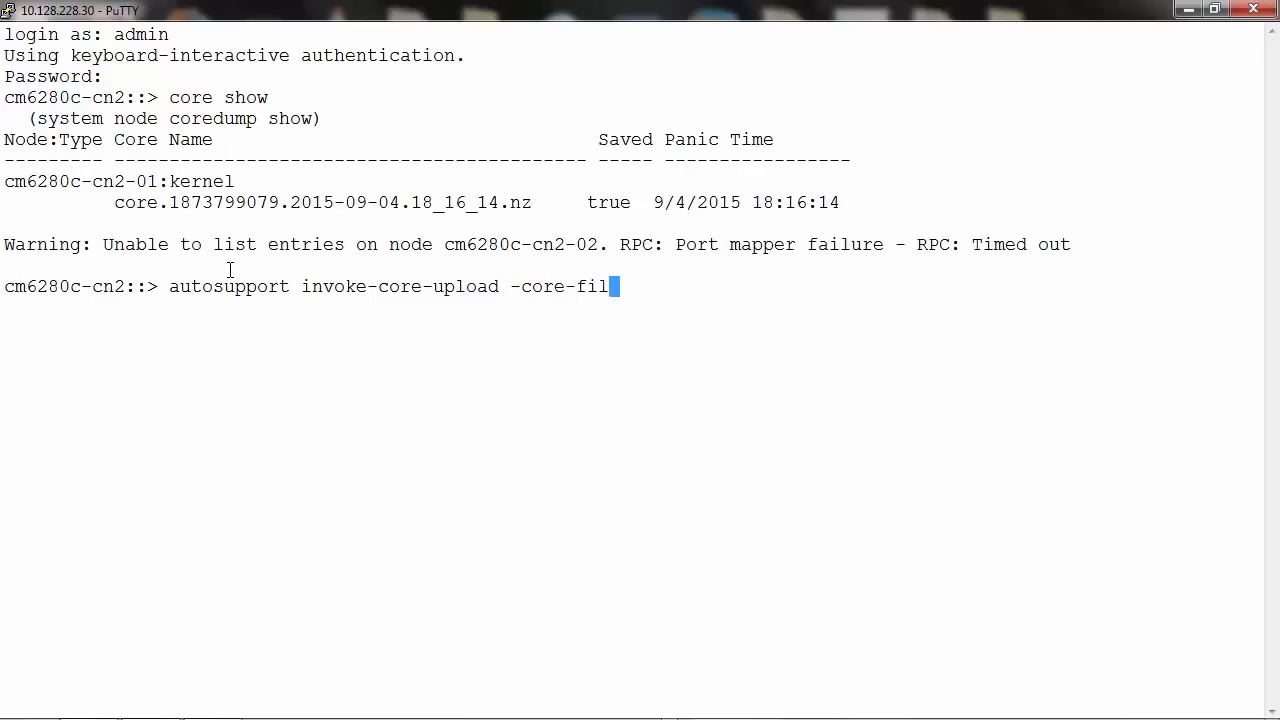
pyautogui.write('ename')
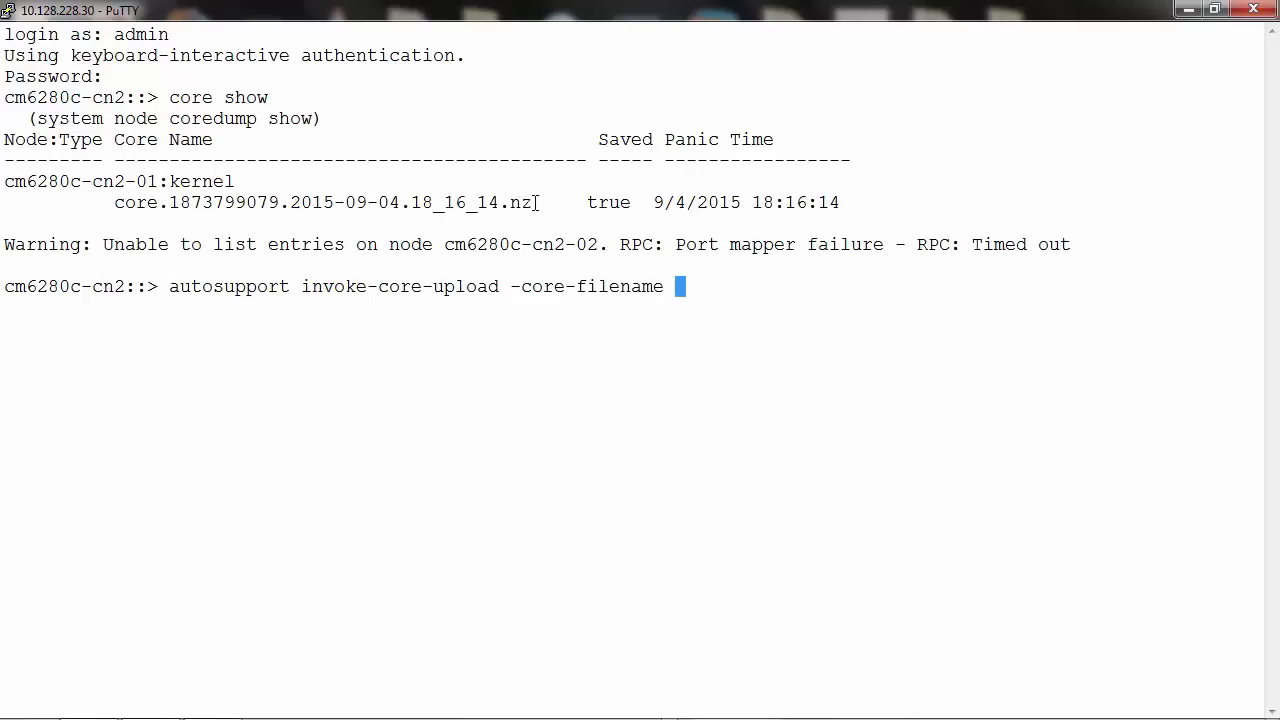
pyautogui.moveTo(115, 202); pyautogui.dragTo(540, 202)
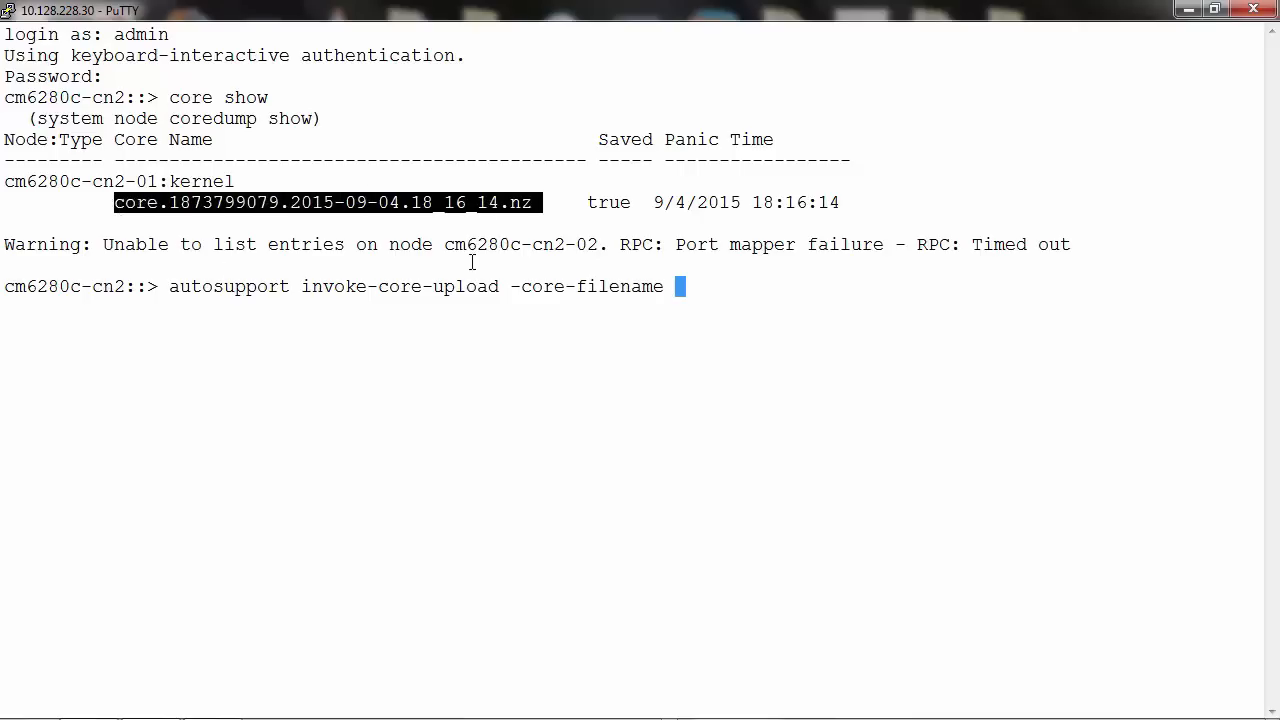
pyautogui.write('core.1873799079.2015-09-04.18_16_14.nz')
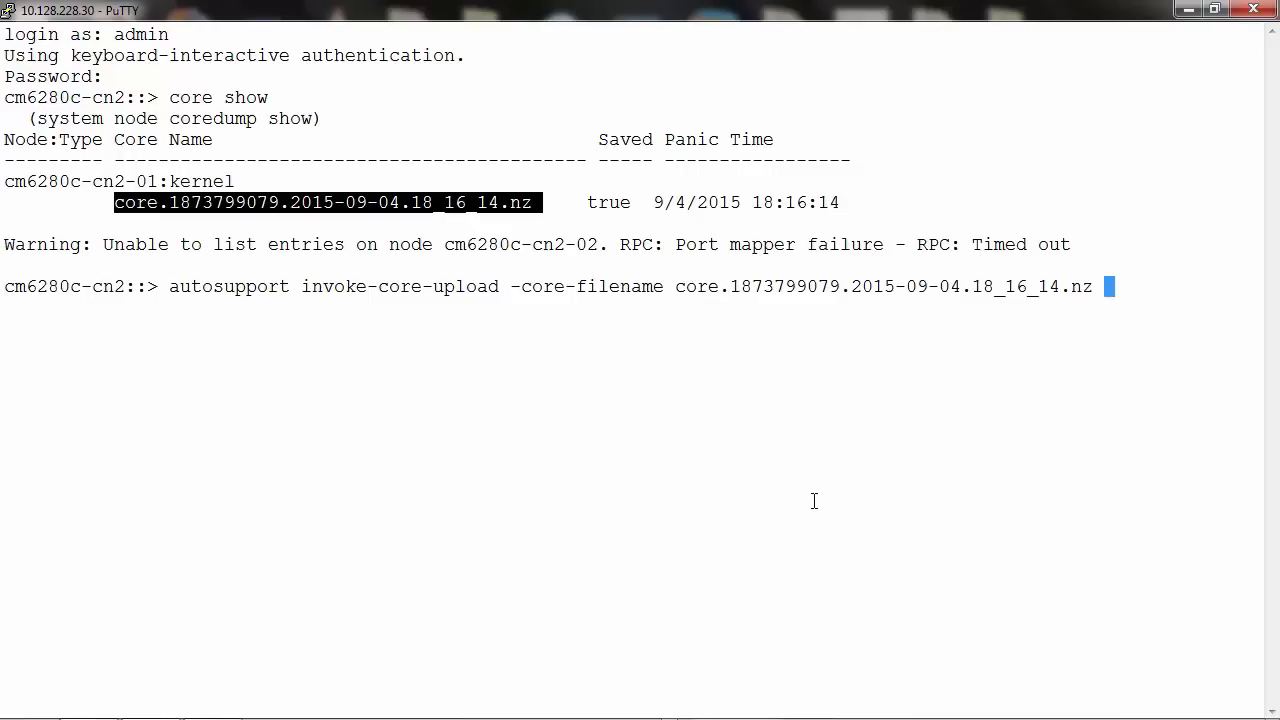
# Add '-case-number 12345678' and start the node argument.
pyautogui.write('-case')
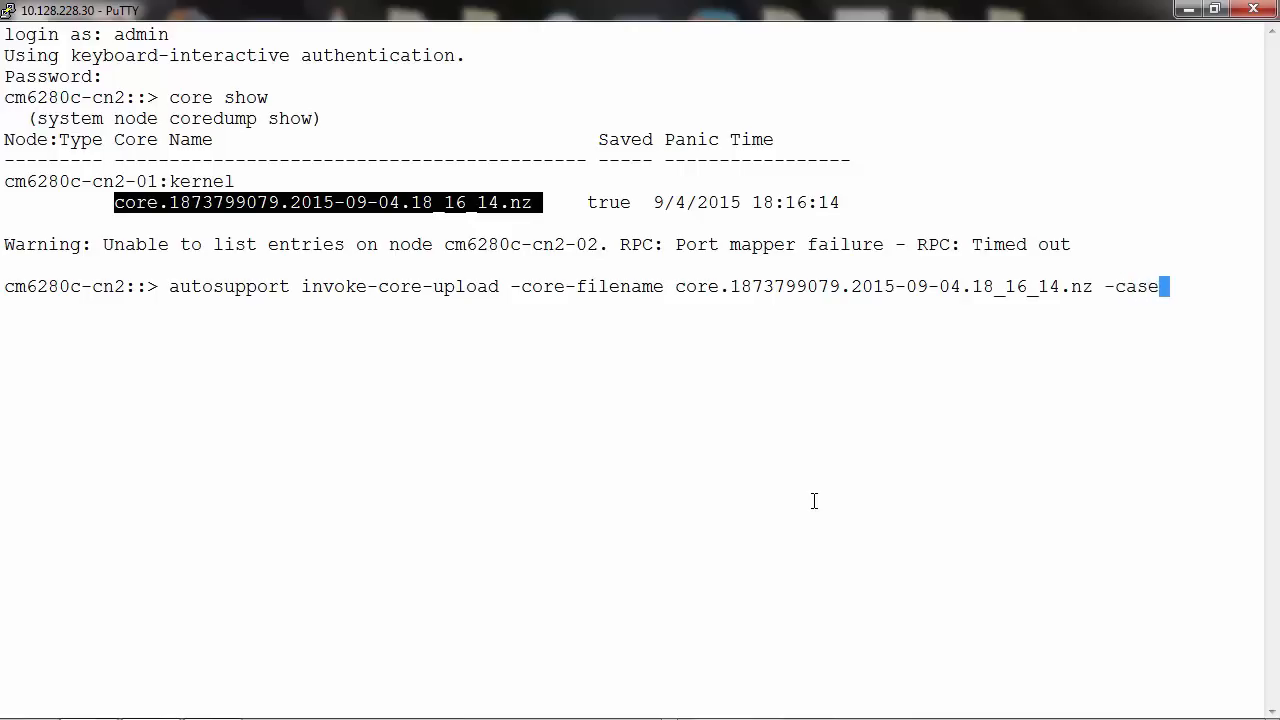
pyautogui.write('-number')
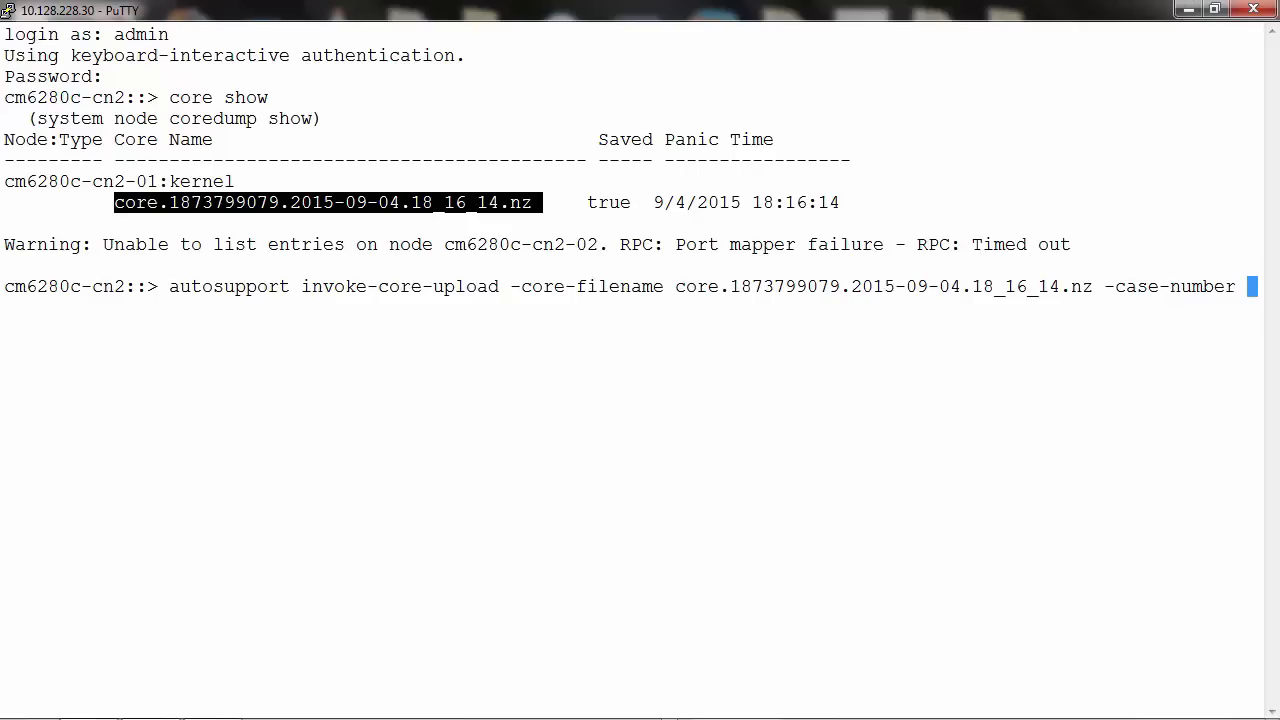
pyautogui.moveTo(670, 695)
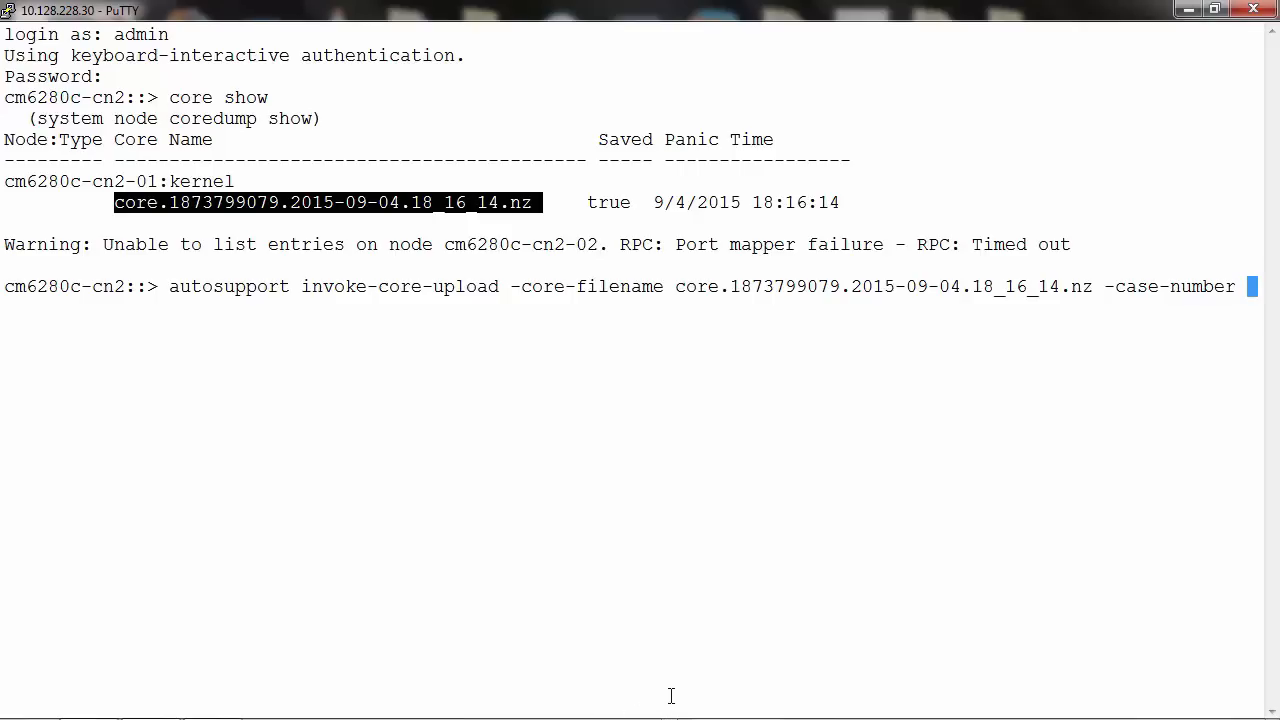
pyautogui.write('12345')
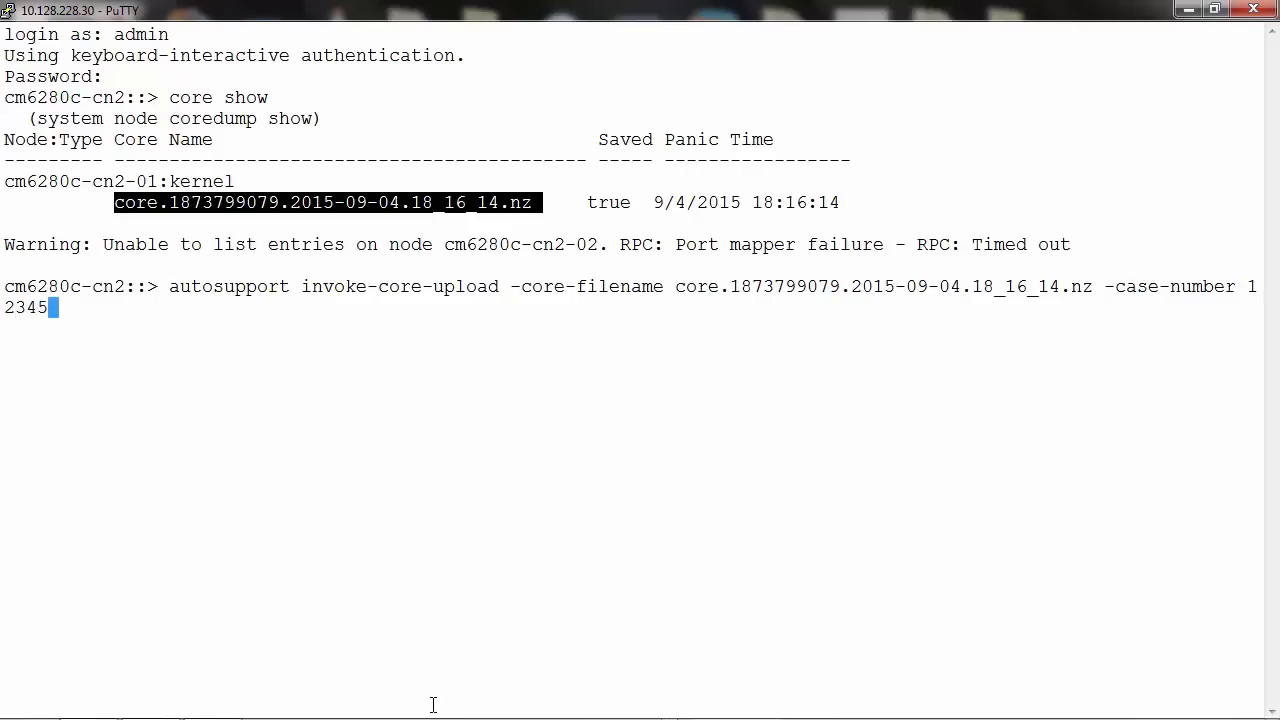
pyautogui.write('678 -node cm6280c-cn2-0')
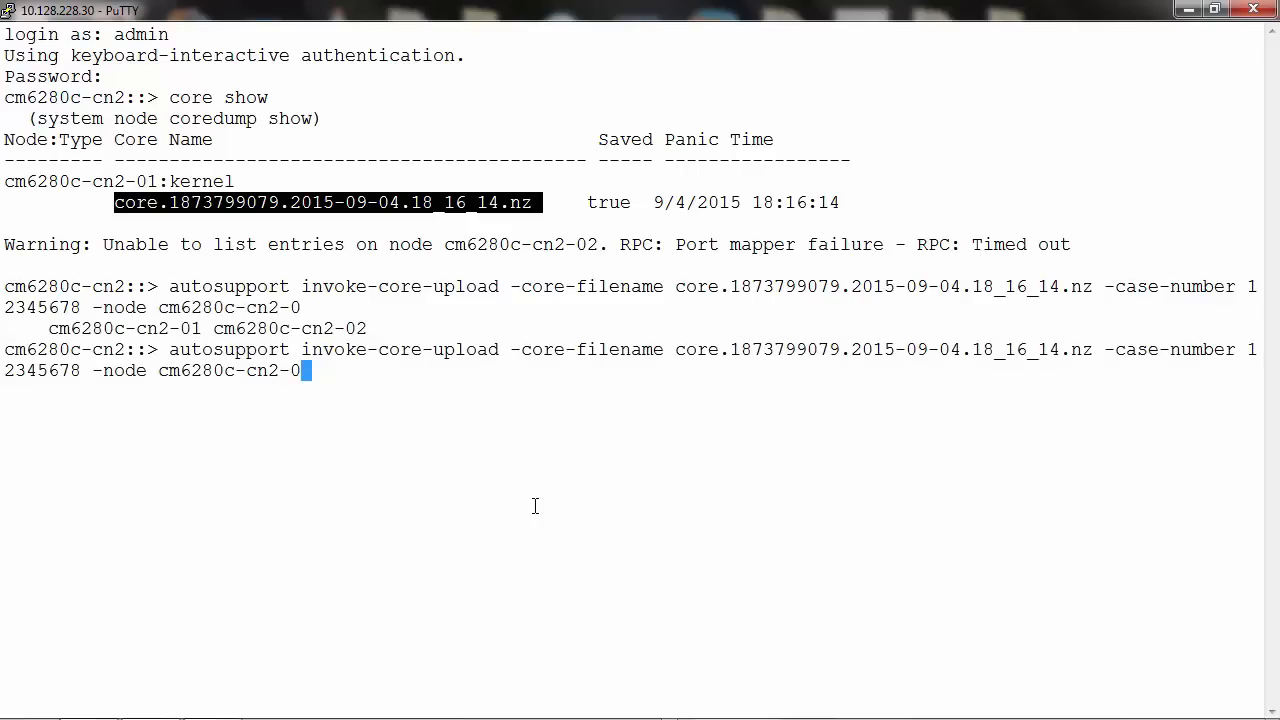
pyautogui.write('1')
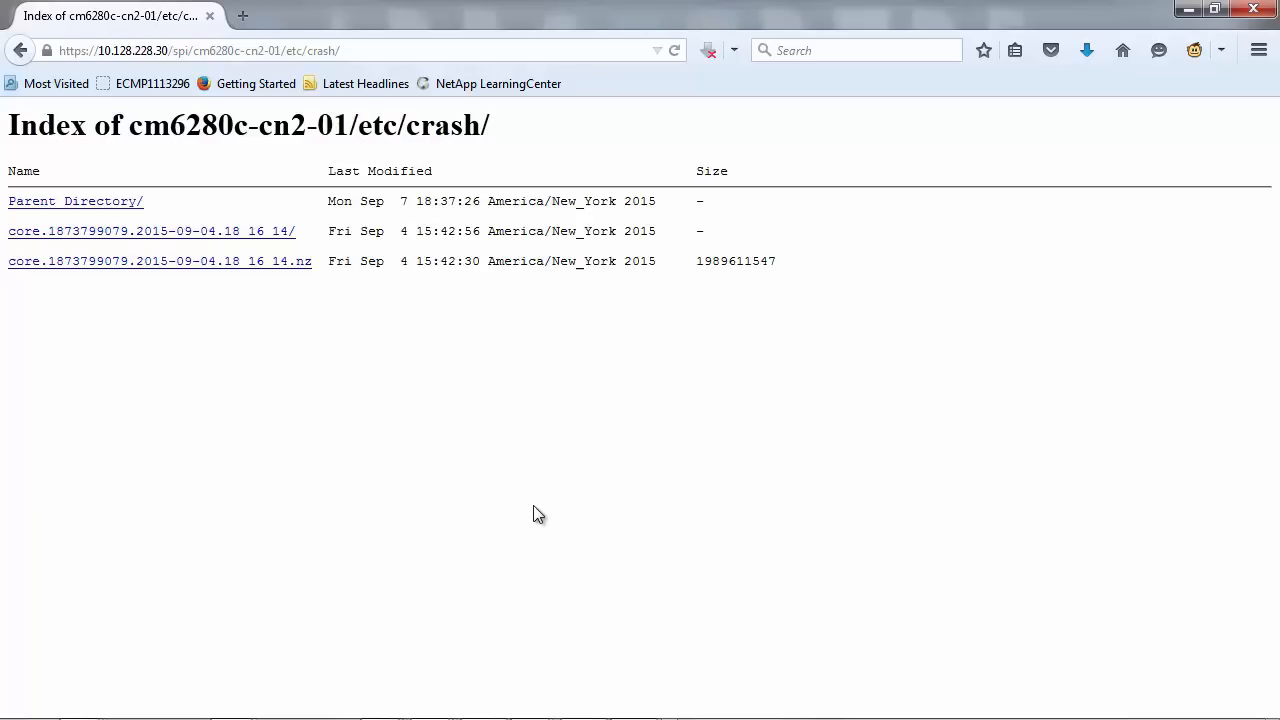
pyautogui.moveTo(847, 558)
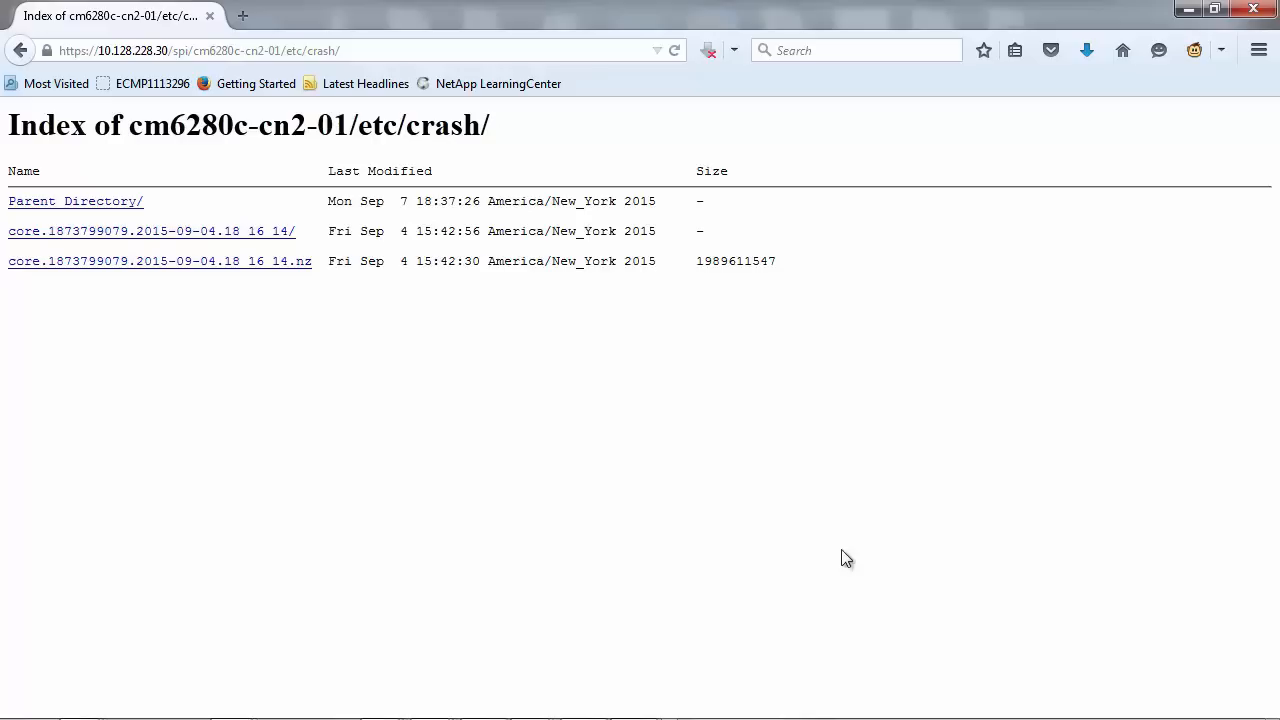
# Select the storage system's IP address in the crash directory URL for node cm6280c-cn2-01.
pyautogui.click(100, 50)
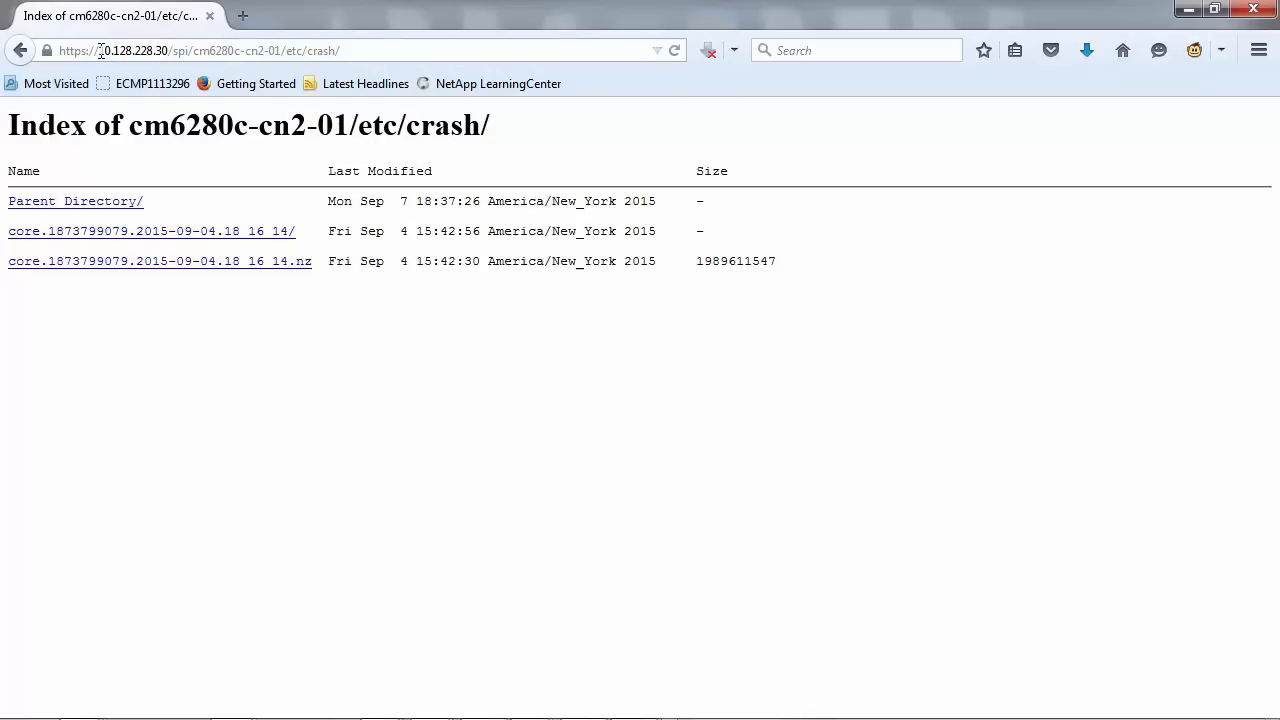
pyautogui.doubleClick(120, 50)
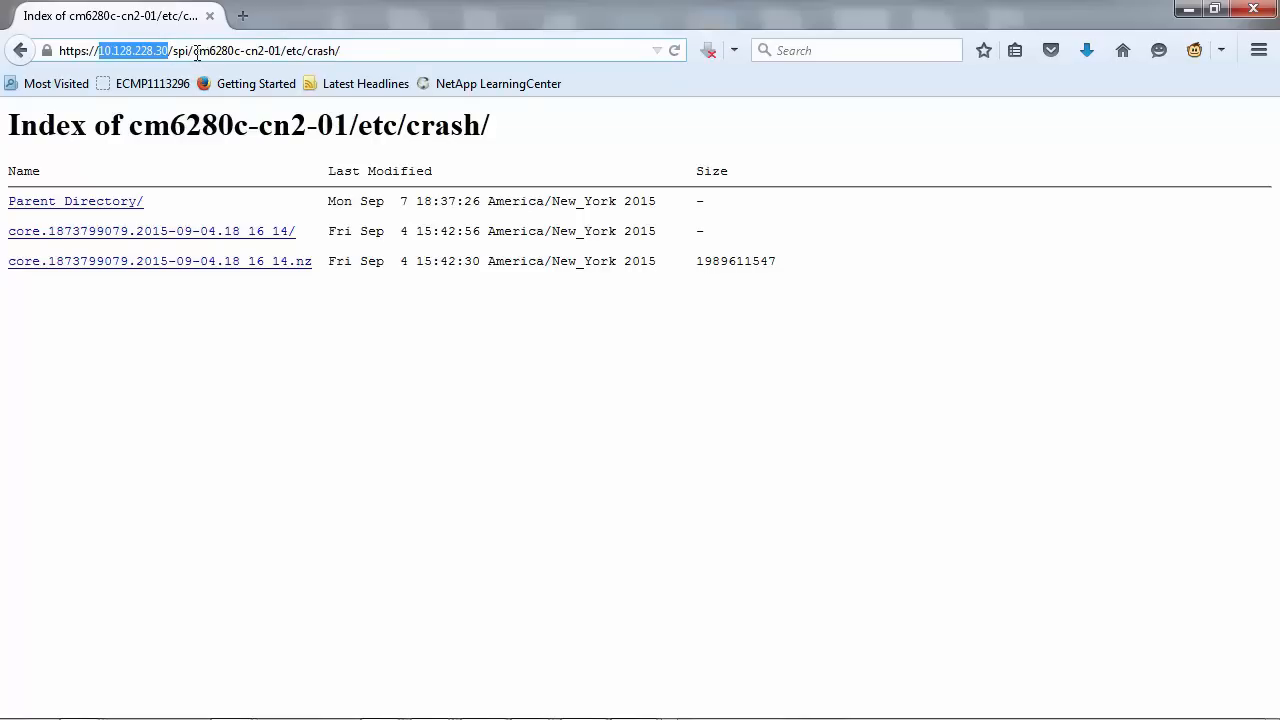
pyautogui.doubleClick(235, 51)
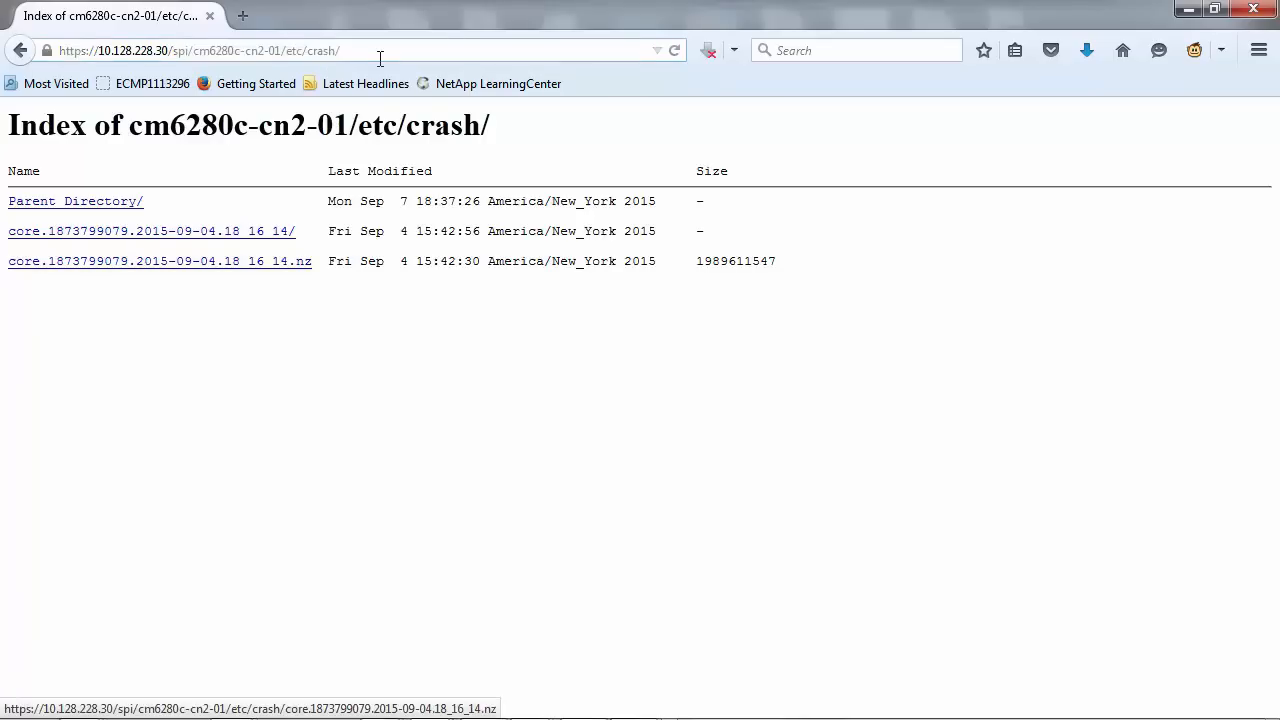
pyautogui.moveTo(189, 275)
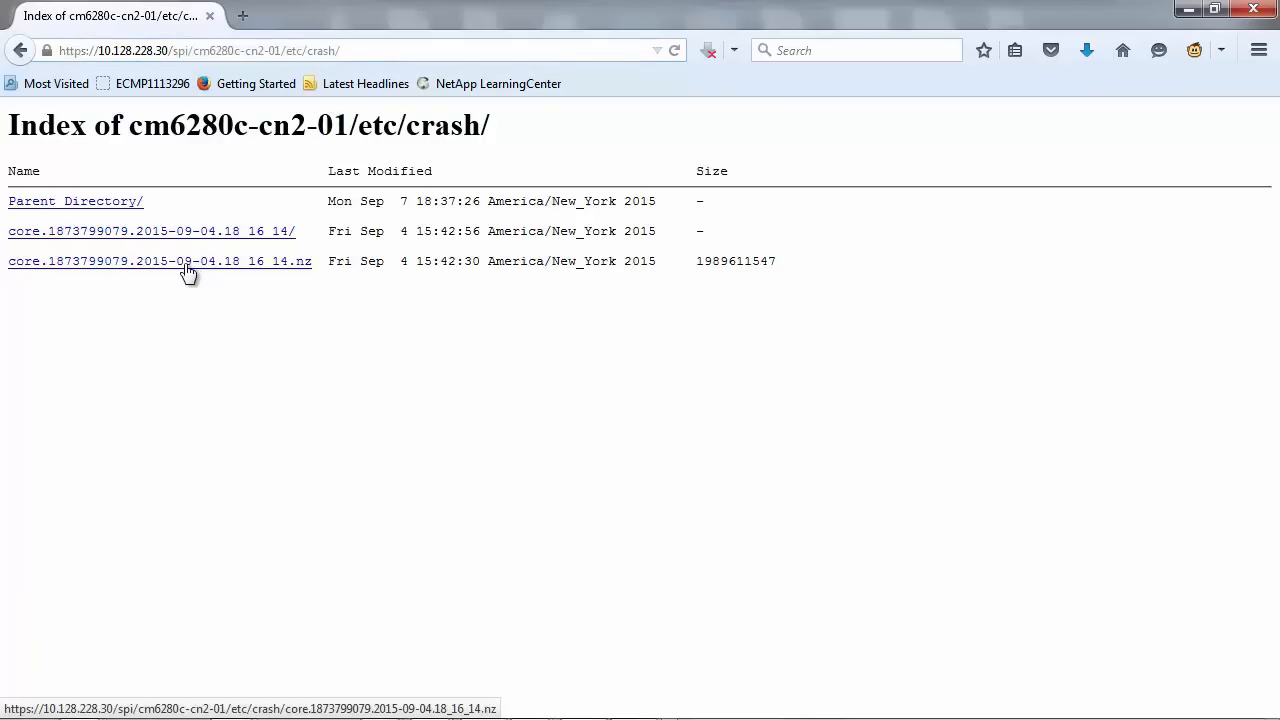
# Save the .nz core file to disk and select the upload utility's web address.
pyautogui.click(159, 261)
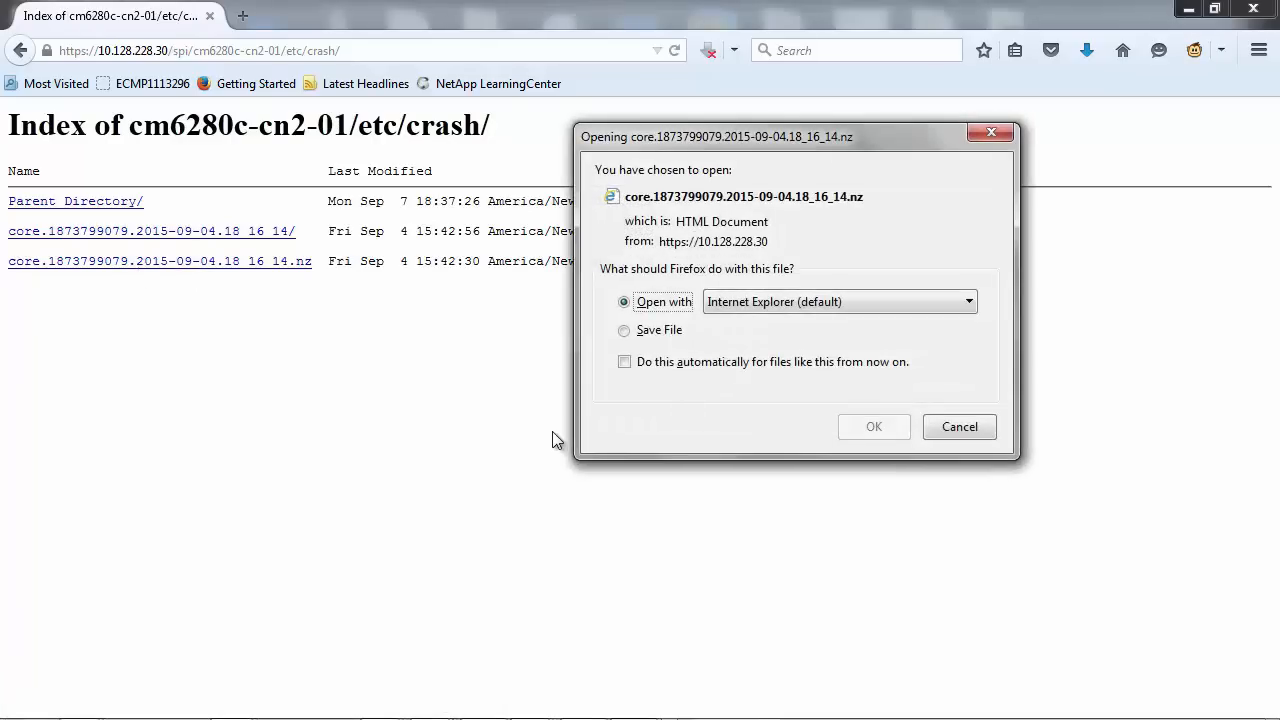
pyautogui.click(624, 330)
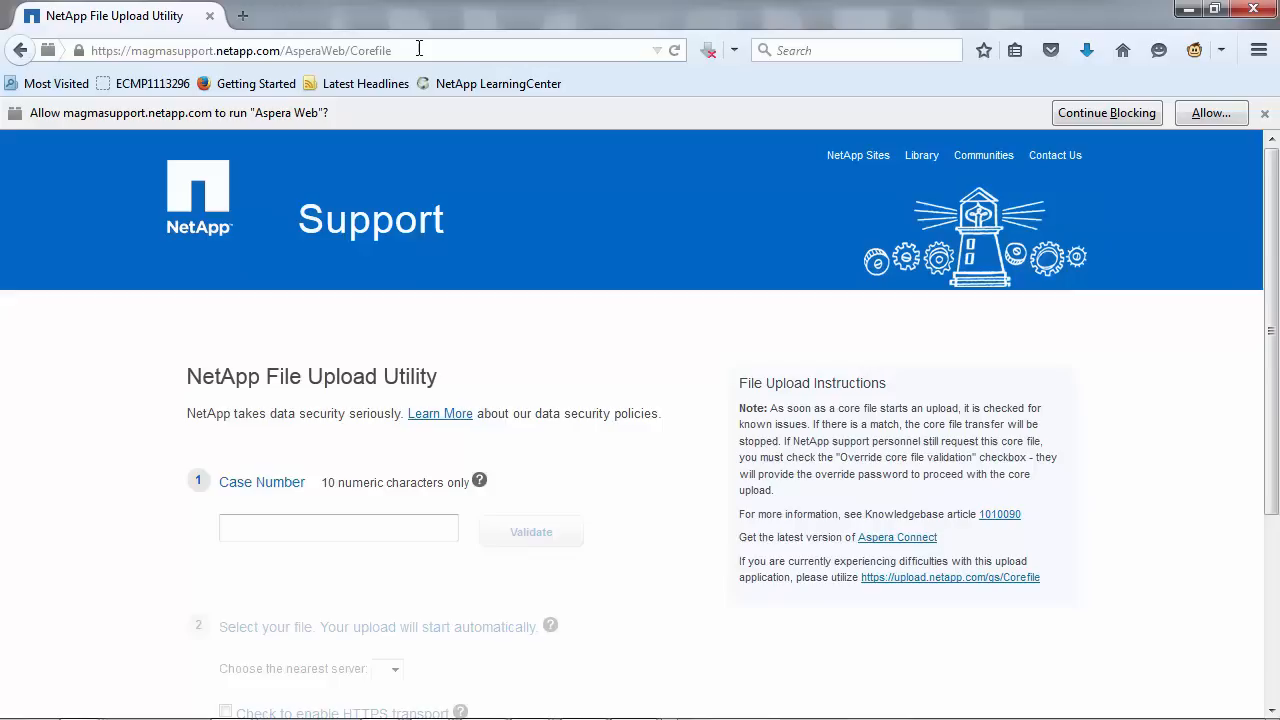
pyautogui.click(240, 50)
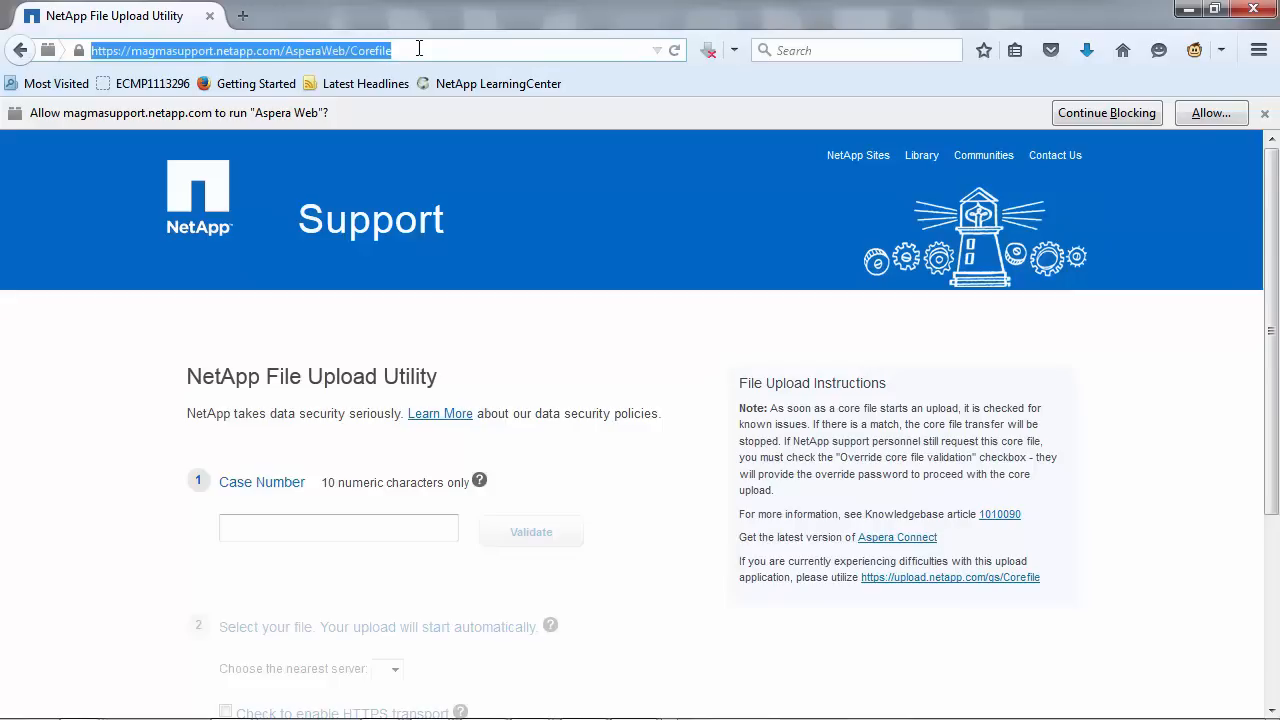